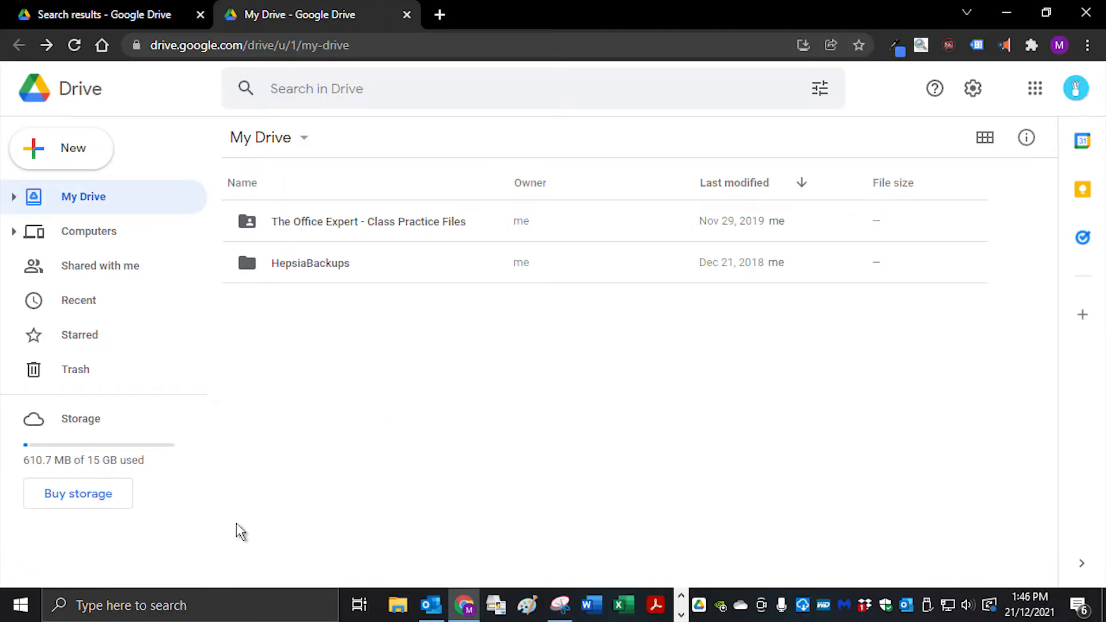
mouse_move(236, 520)
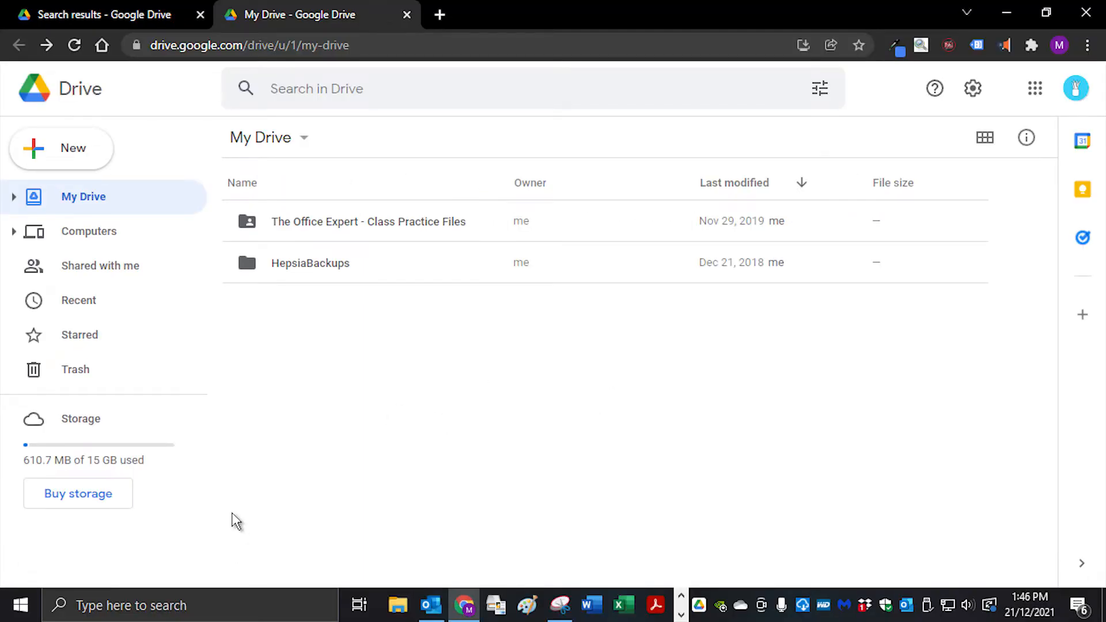
mouse_move(63, 148)
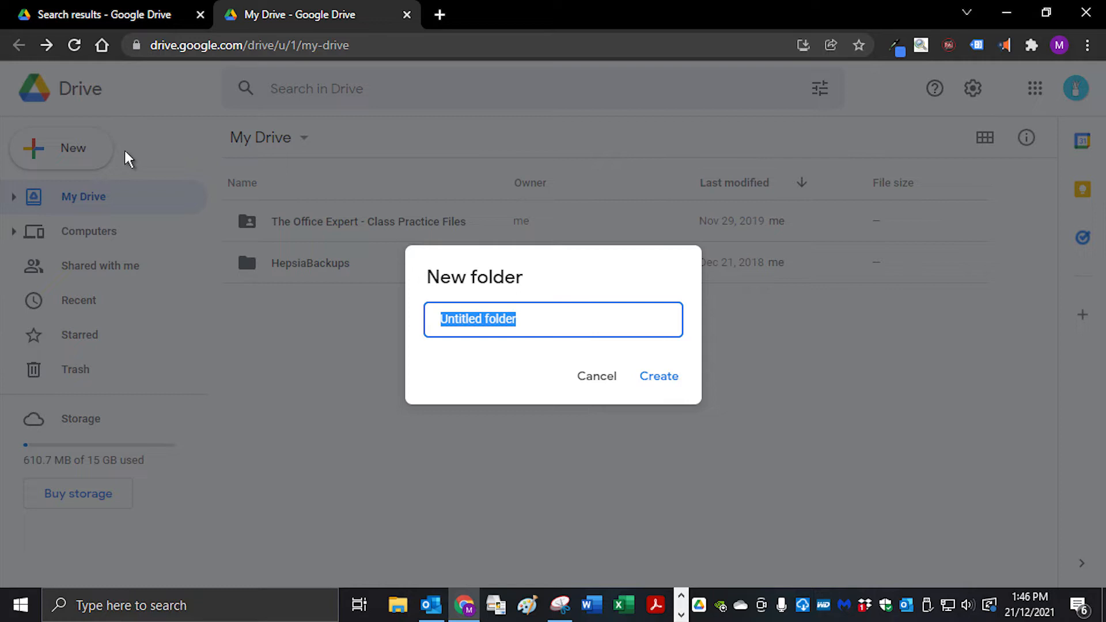
Name the new folder 'Test Sharing Folder' and create it.
text(Test Sharing Folder)
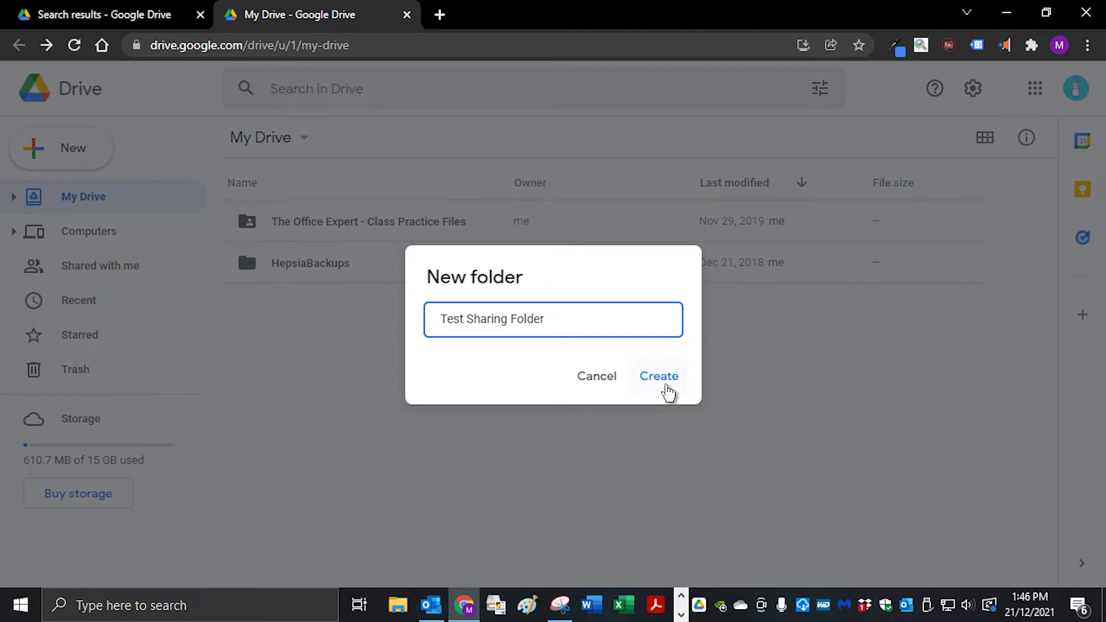
click(658, 376)
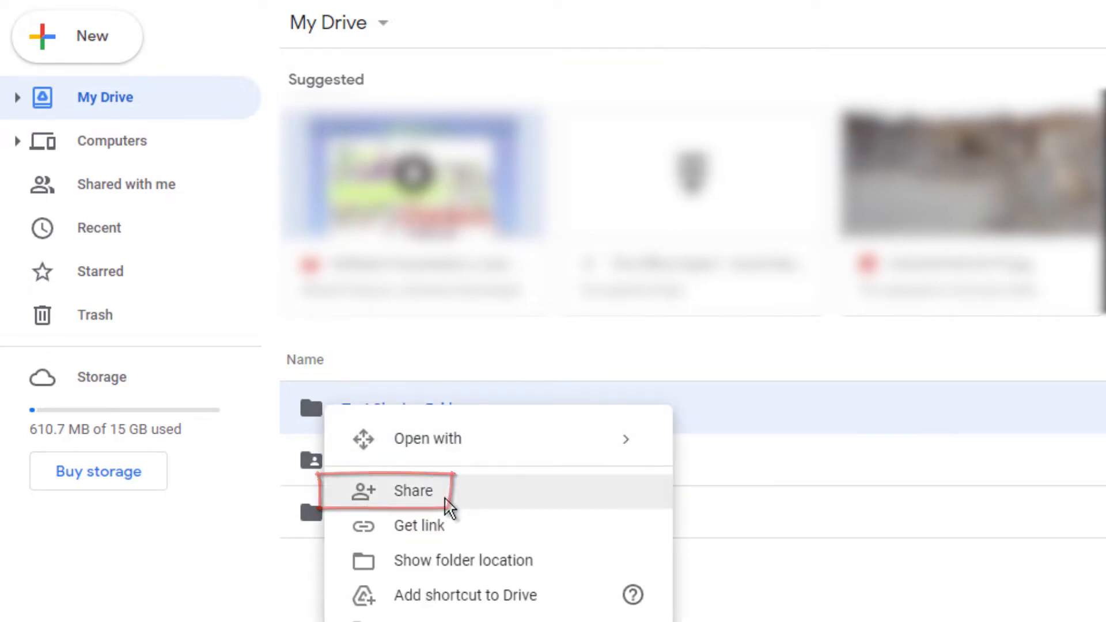
Invite people as Editors to the folder with the message 'see attached files'.
click(413, 490)
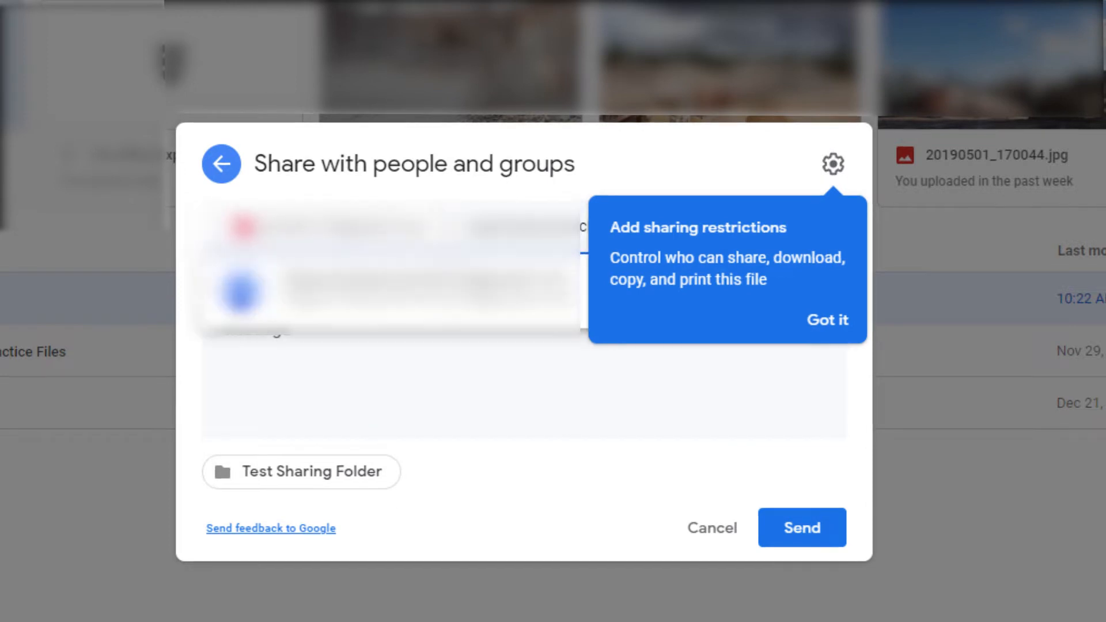
click(827, 319)
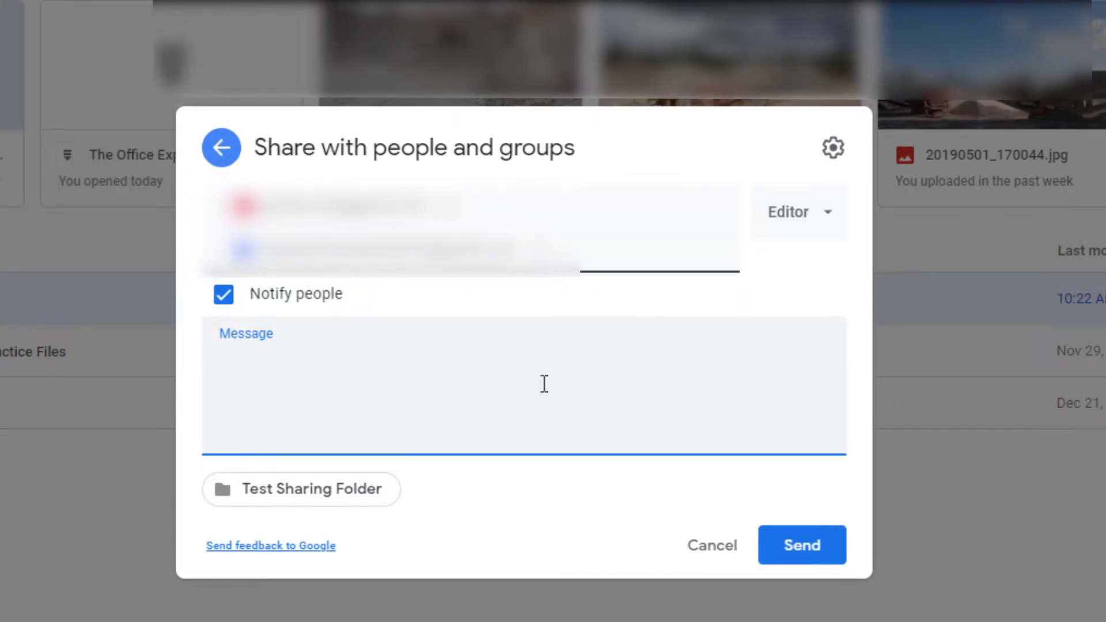
text(see)
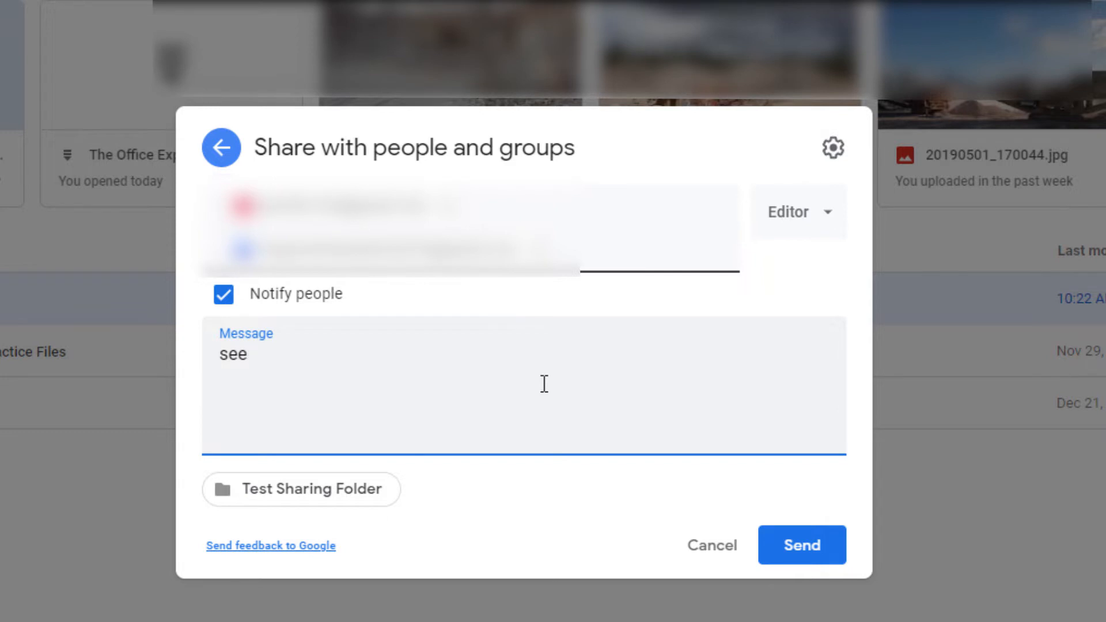
text(attached files)
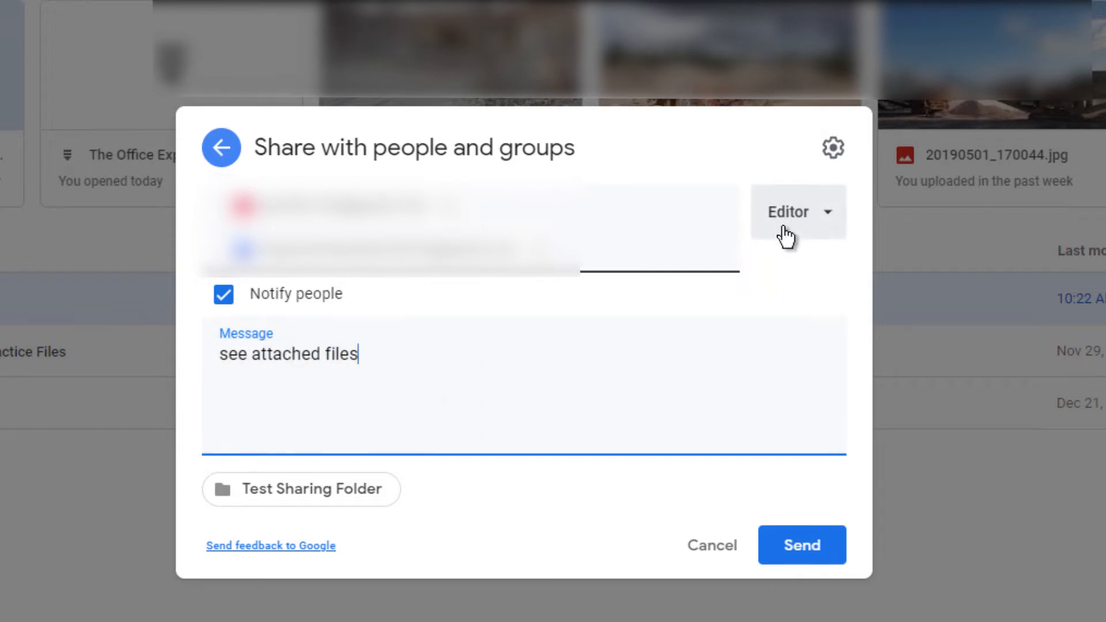
click(792, 211)
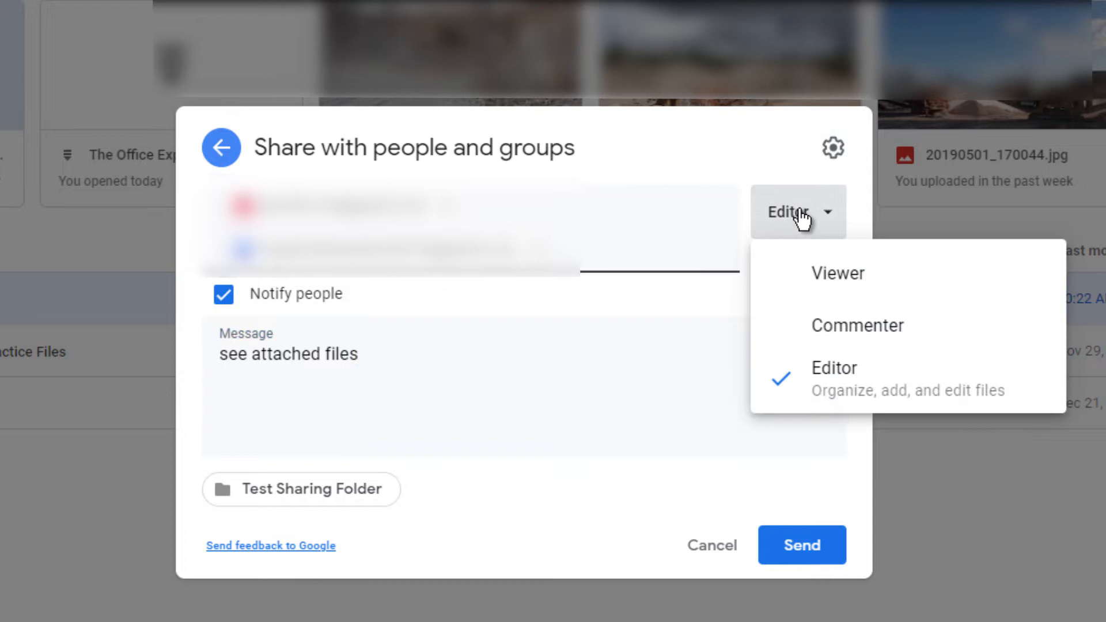
mouse_move(853, 275)
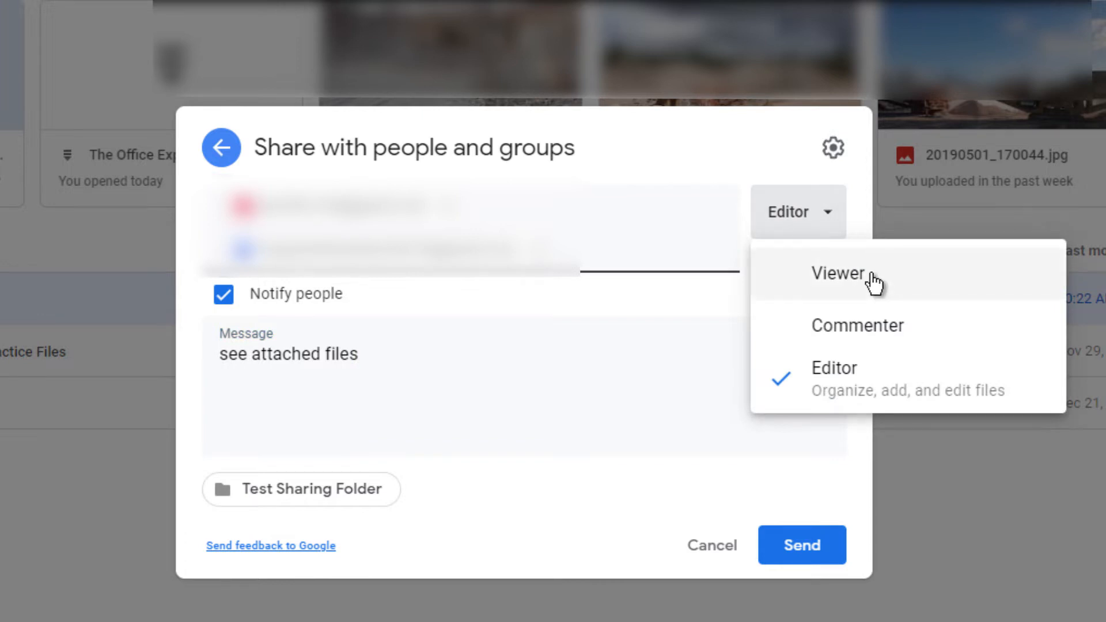
mouse_move(825, 399)
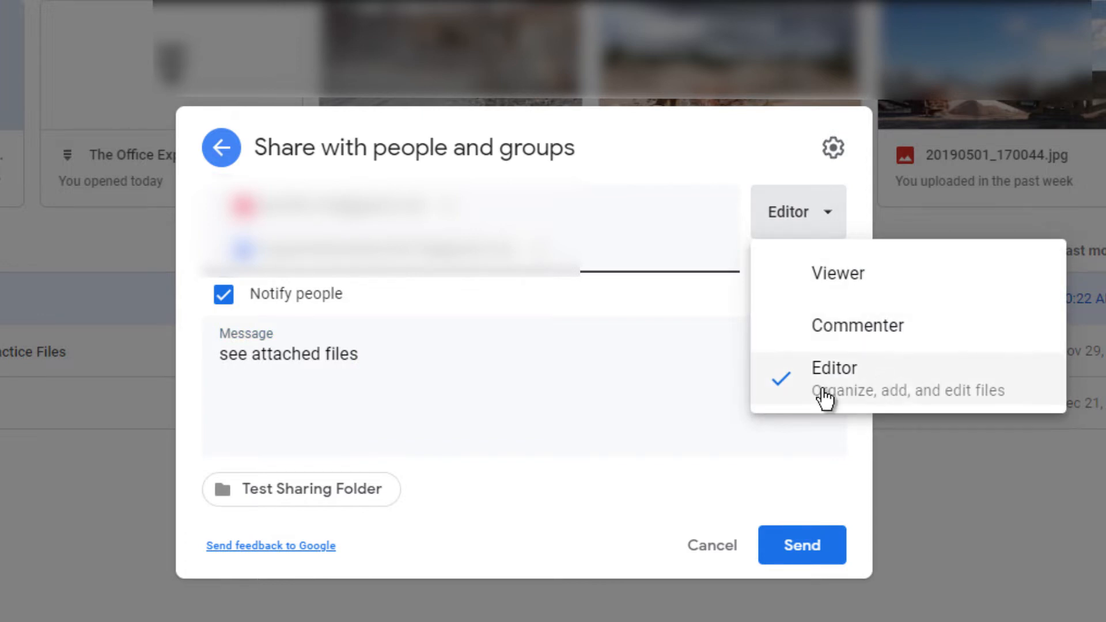
mouse_move(913, 375)
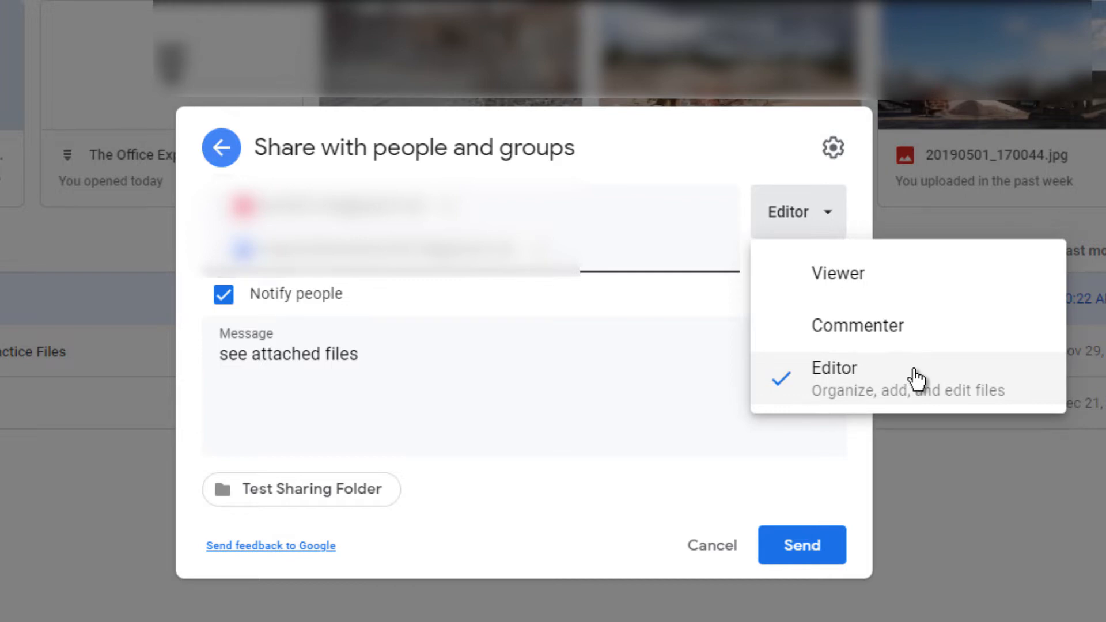
click(833, 368)
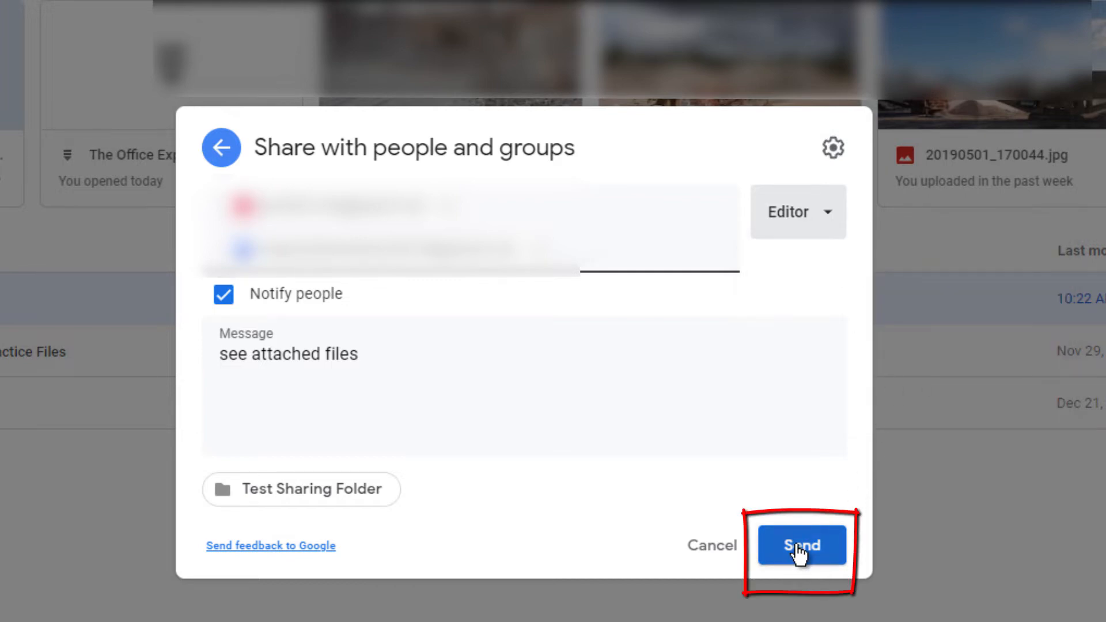
click(801, 544)
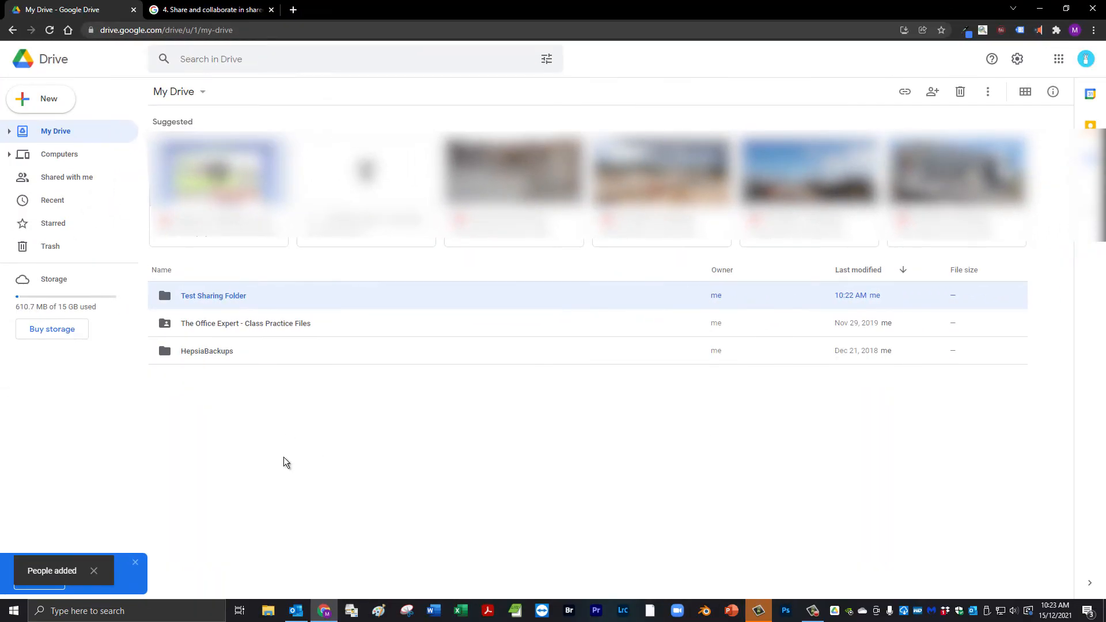
Remove the second person's Editor access from Test Sharing Folder's sharing settings.
click(230, 459)
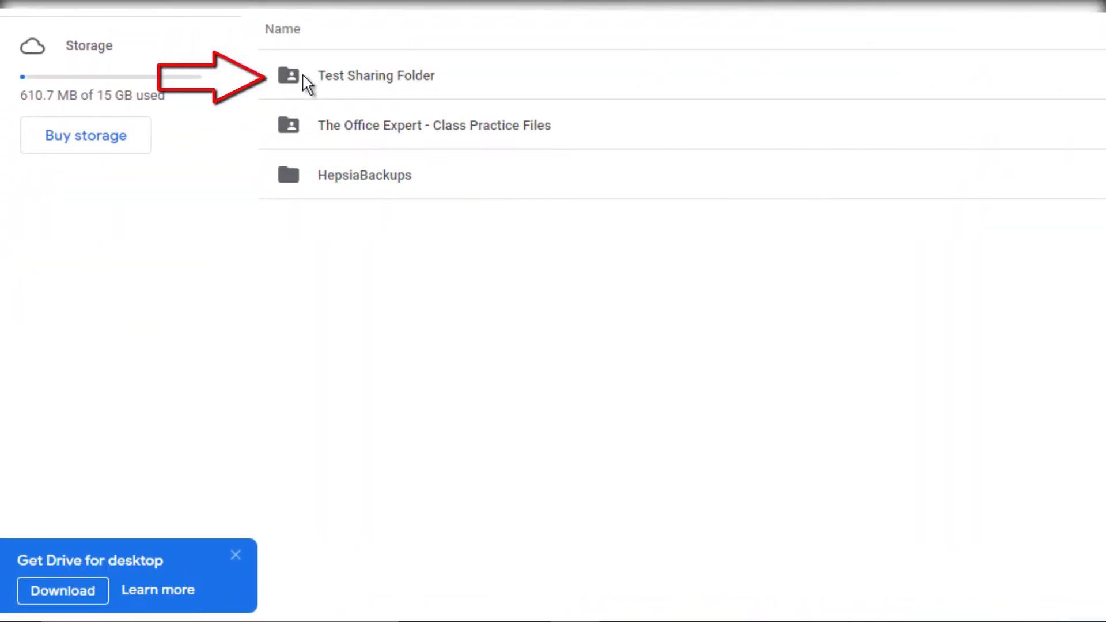
click(376, 75)
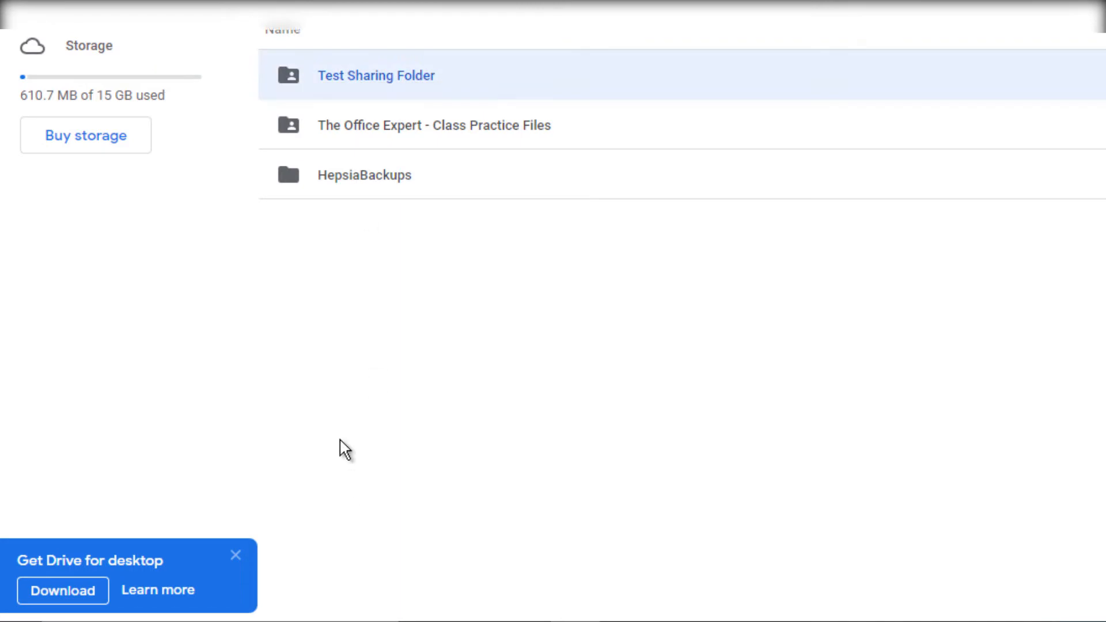
right_click(293, 75)
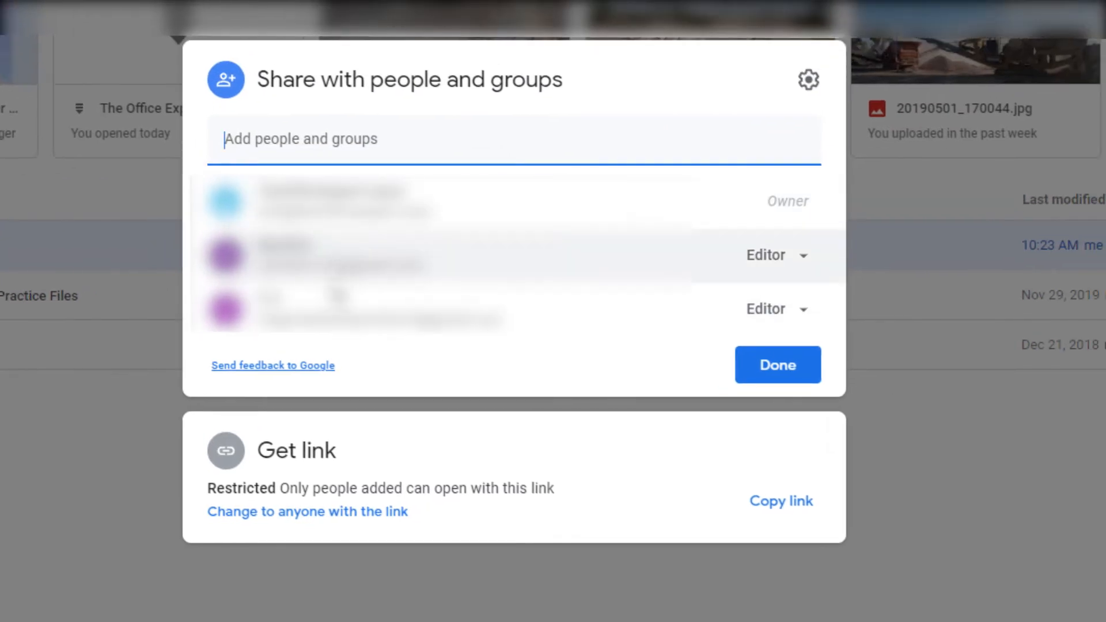
mouse_move(411, 427)
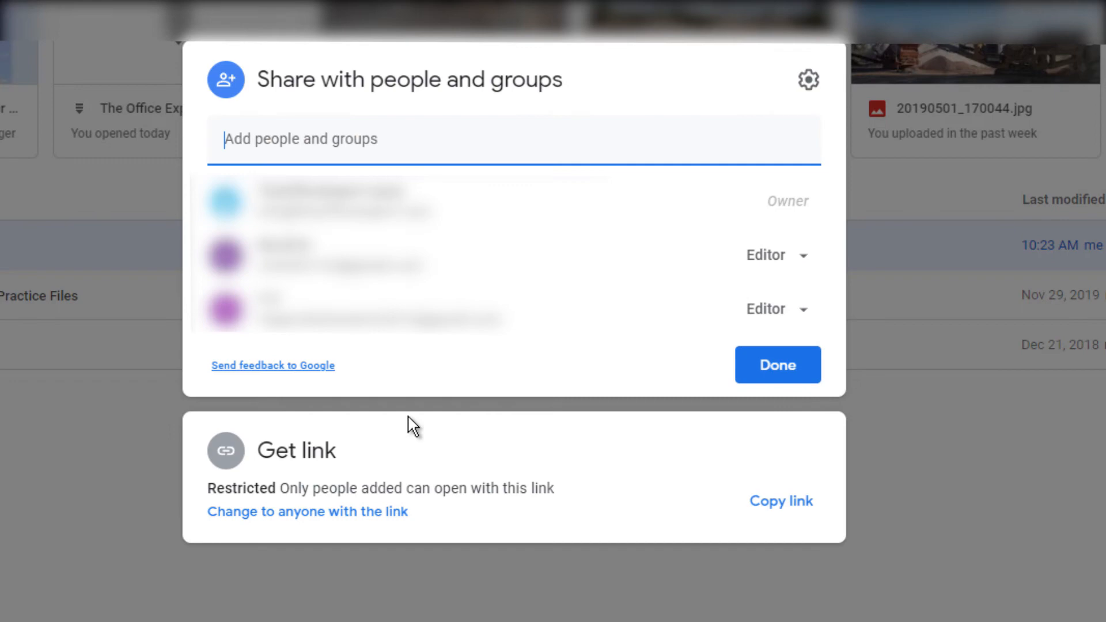
mouse_move(774, 310)
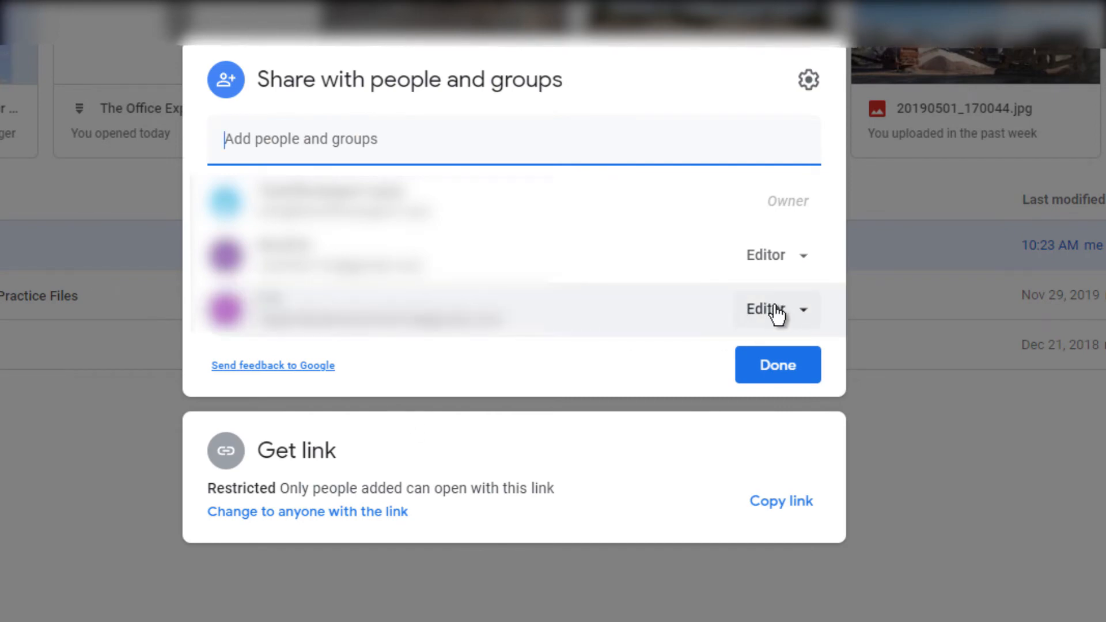
click(775, 309)
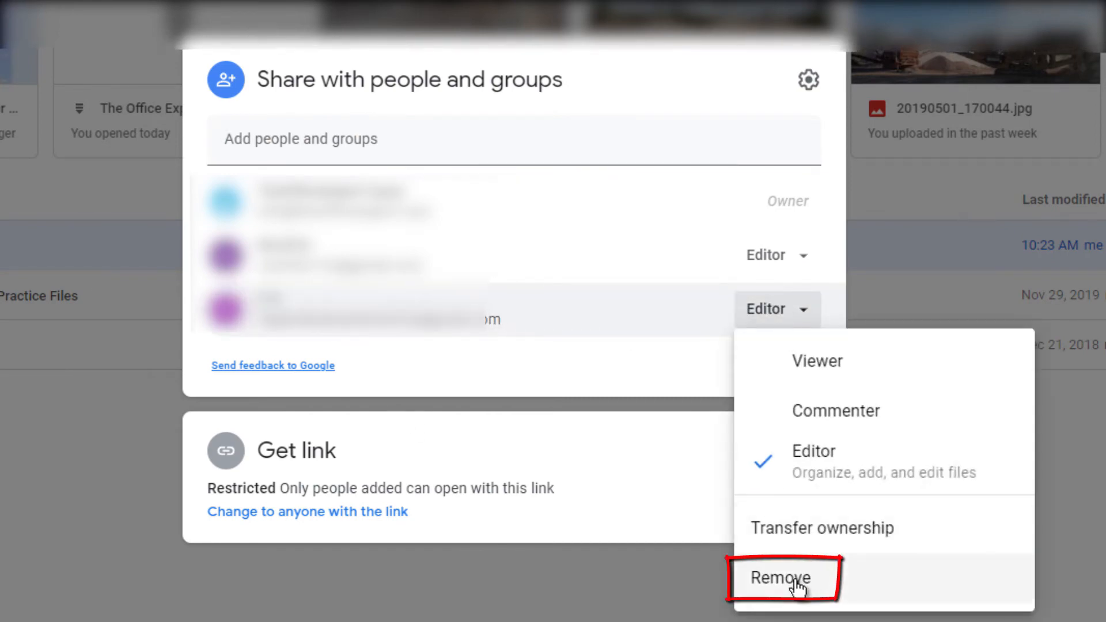
click(780, 577)
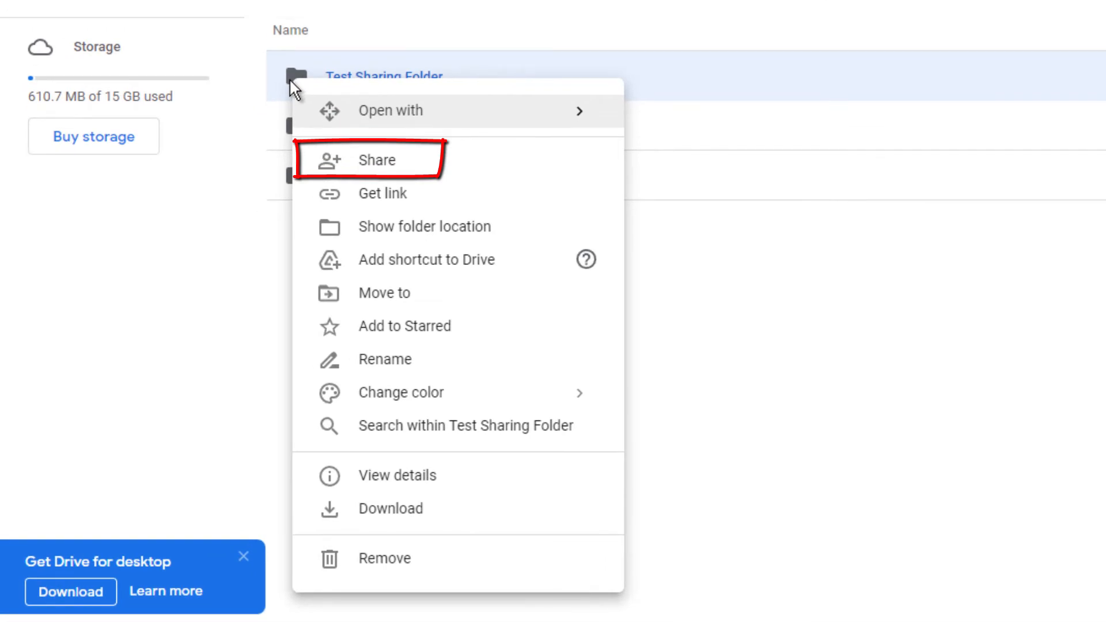
Give anyone with the link Editor access, copy the link, and close sharing.
click(378, 160)
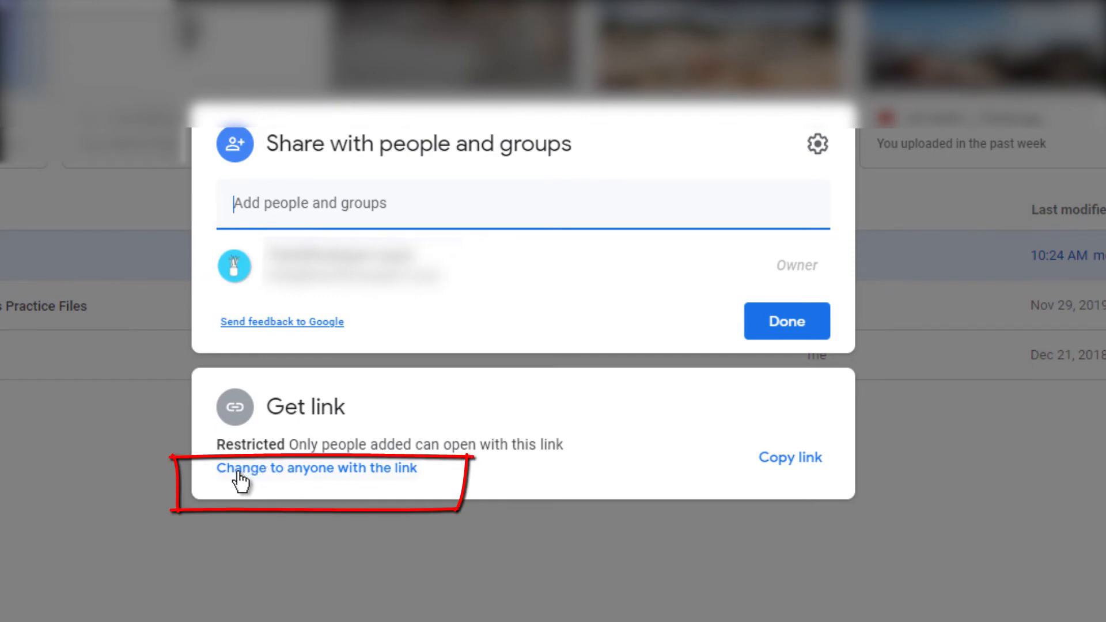
click(317, 468)
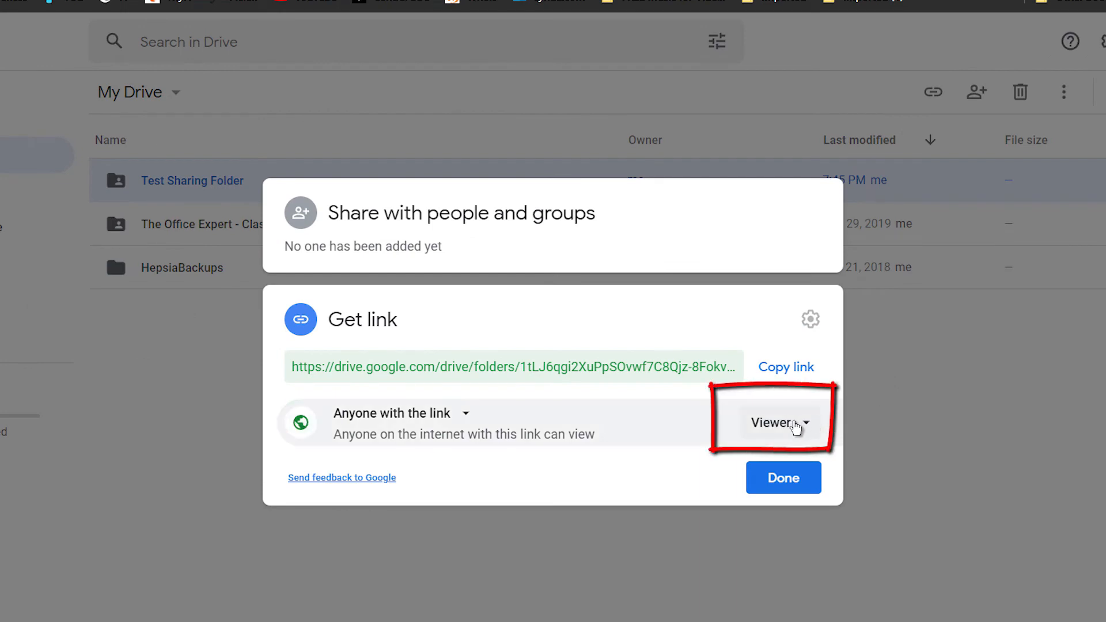
click(779, 422)
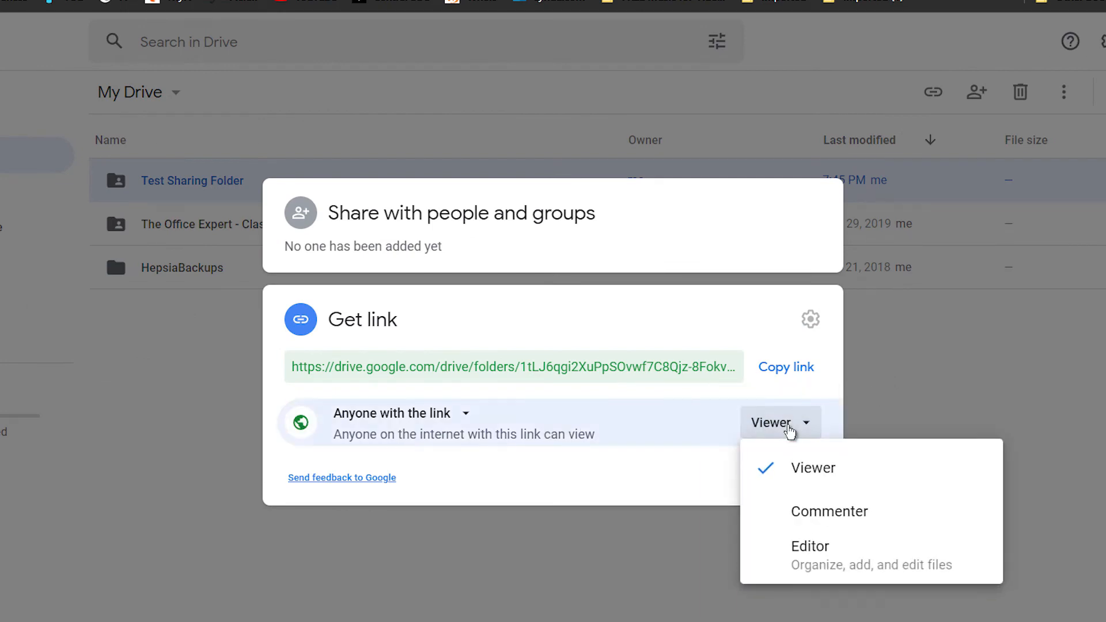
click(810, 553)
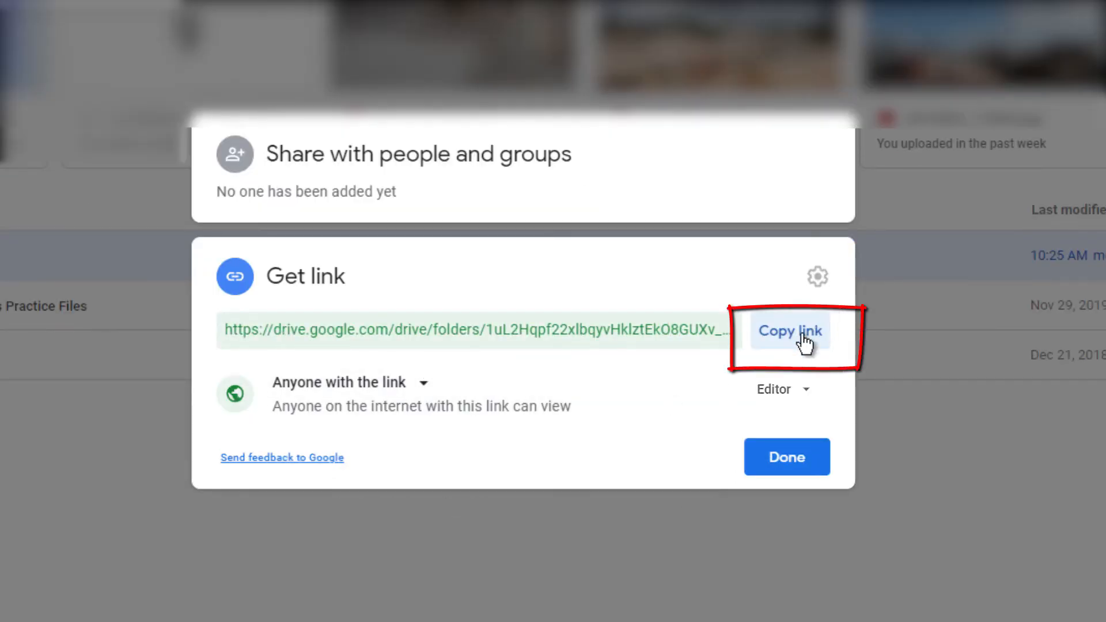
click(789, 330)
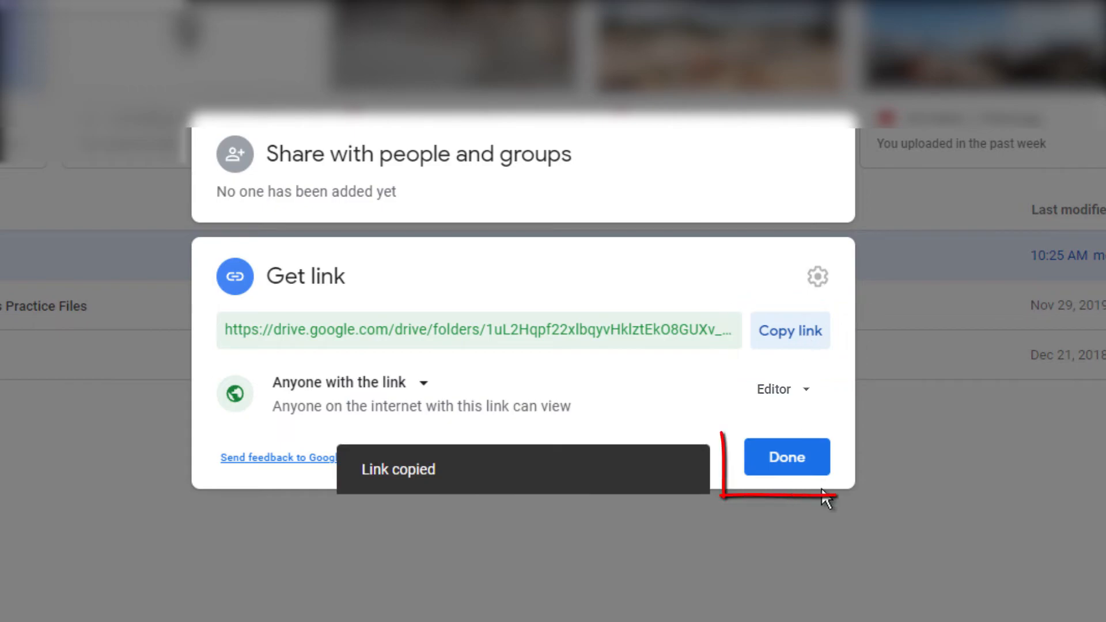
click(785, 456)
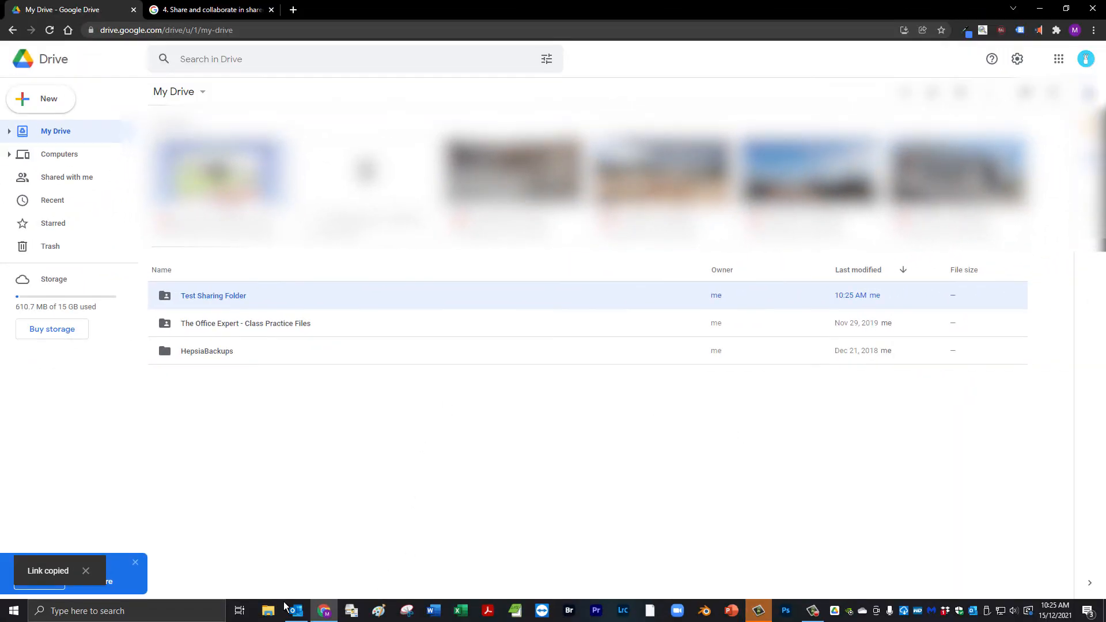
Enter the Outlook draft subject 'Google Drive Folder link' and bring up paste options.
click(295, 615)
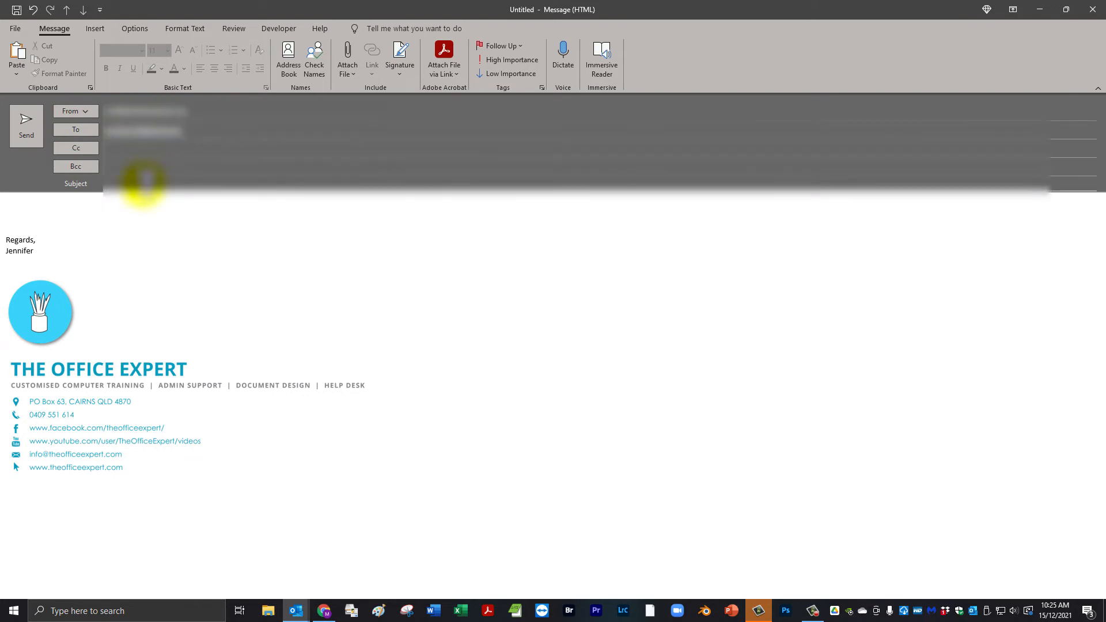
text(Google Drive Folder link)
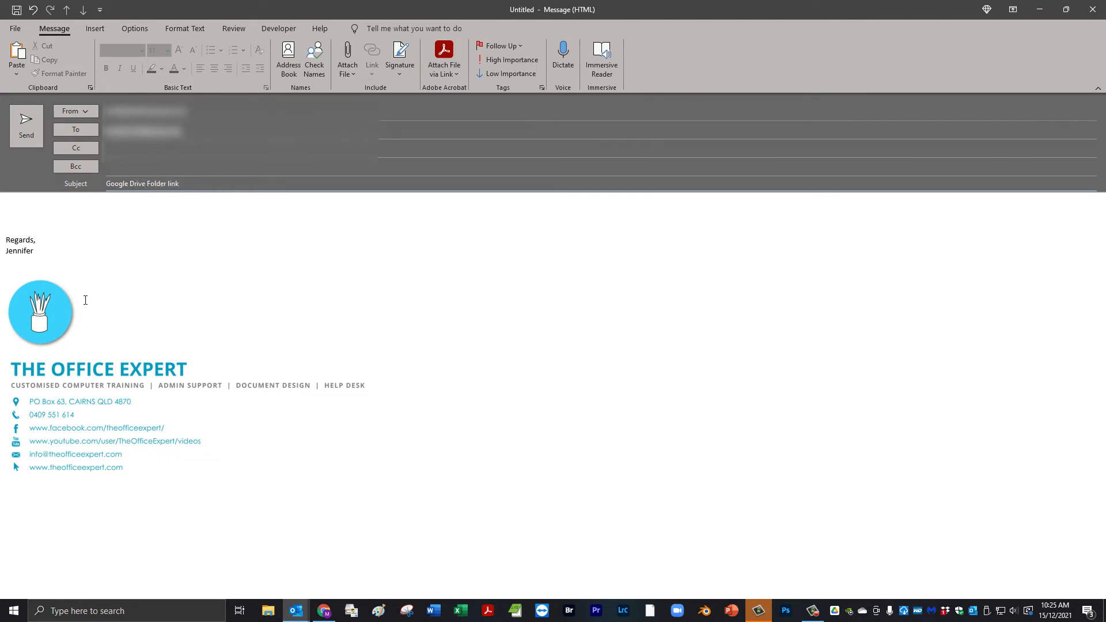
right_click(9, 207)
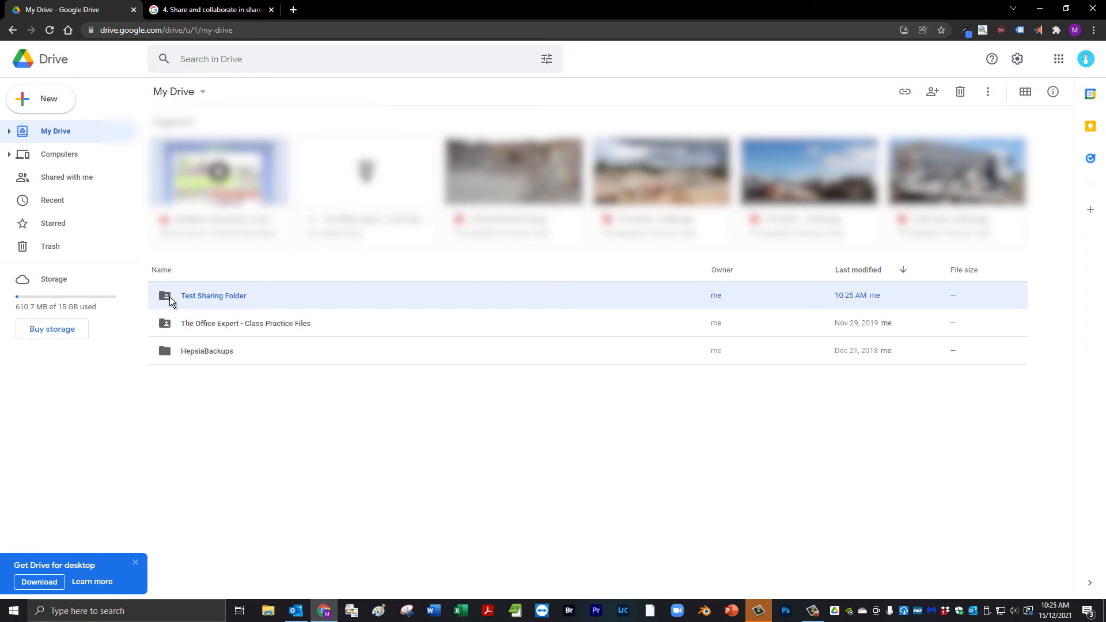
mouse_move(169, 303)
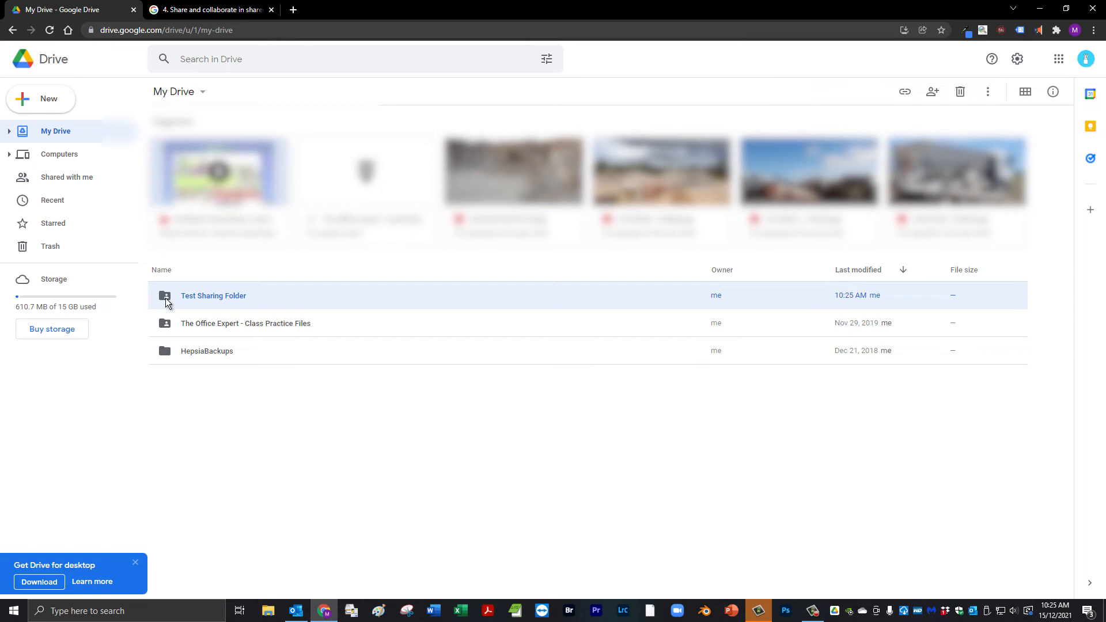
Review Test Sharing Folder's anyone-with-the-link access in its sharing settings.
right_click(213, 295)
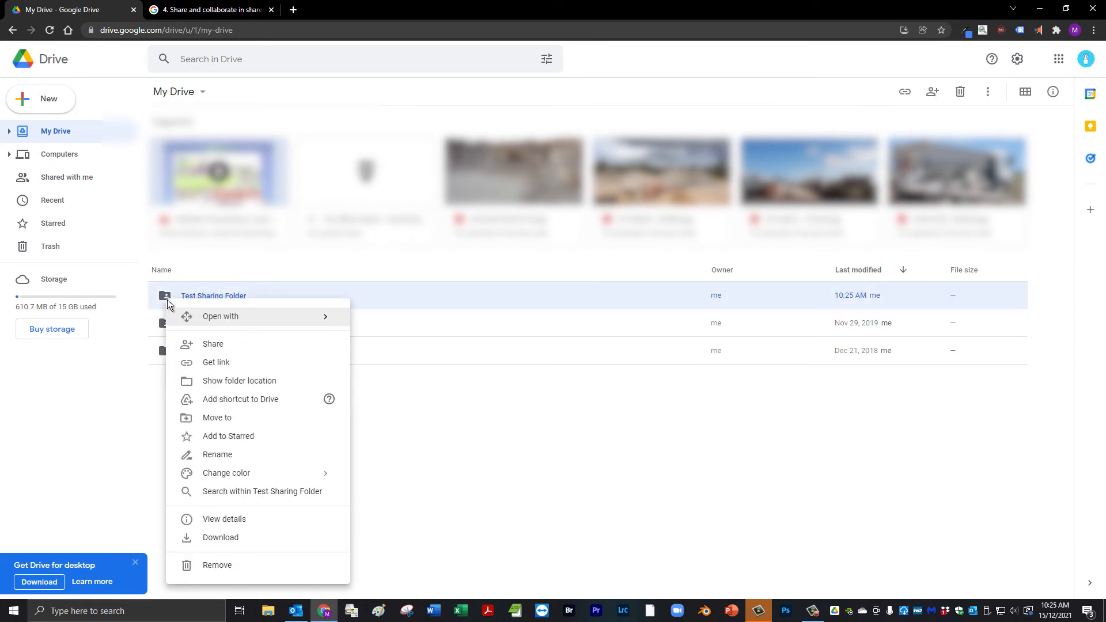
click(212, 344)
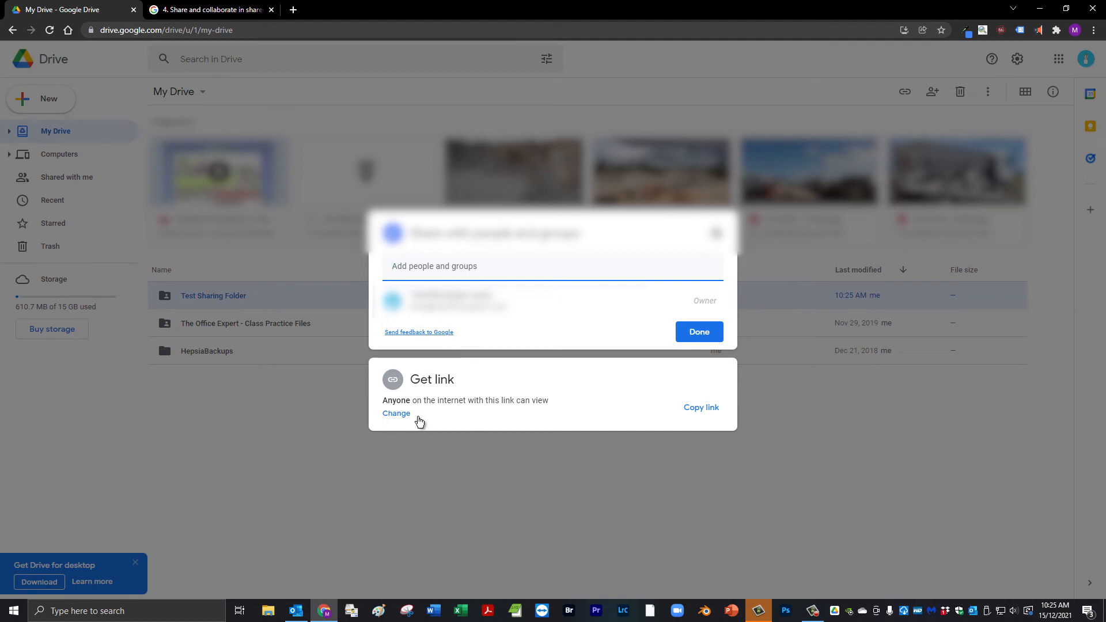
mouse_move(483, 396)
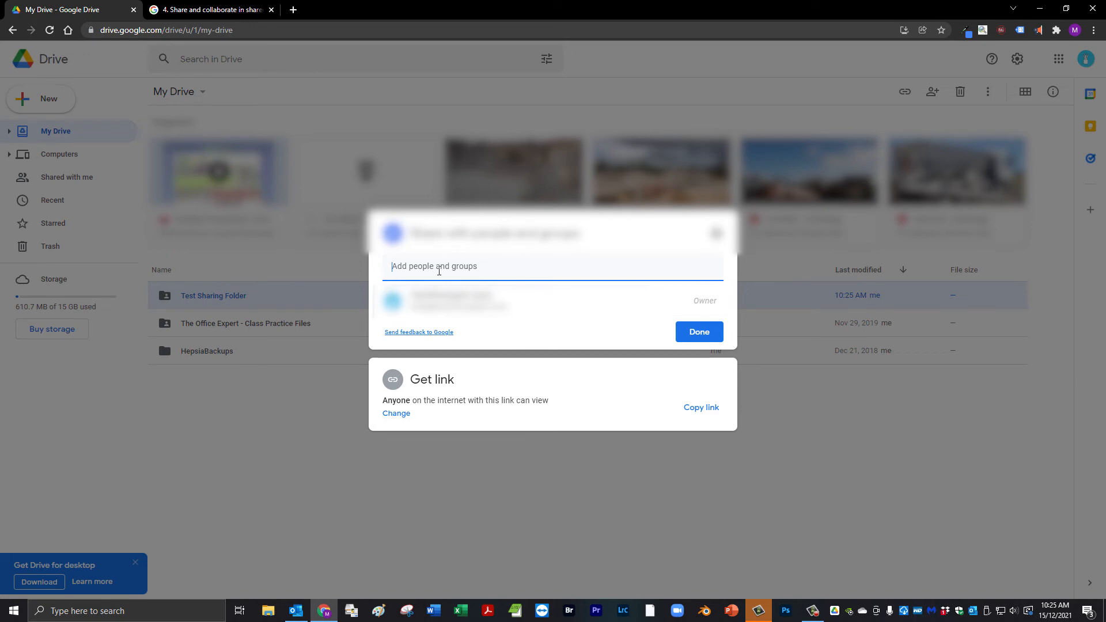
right_click(213, 295)
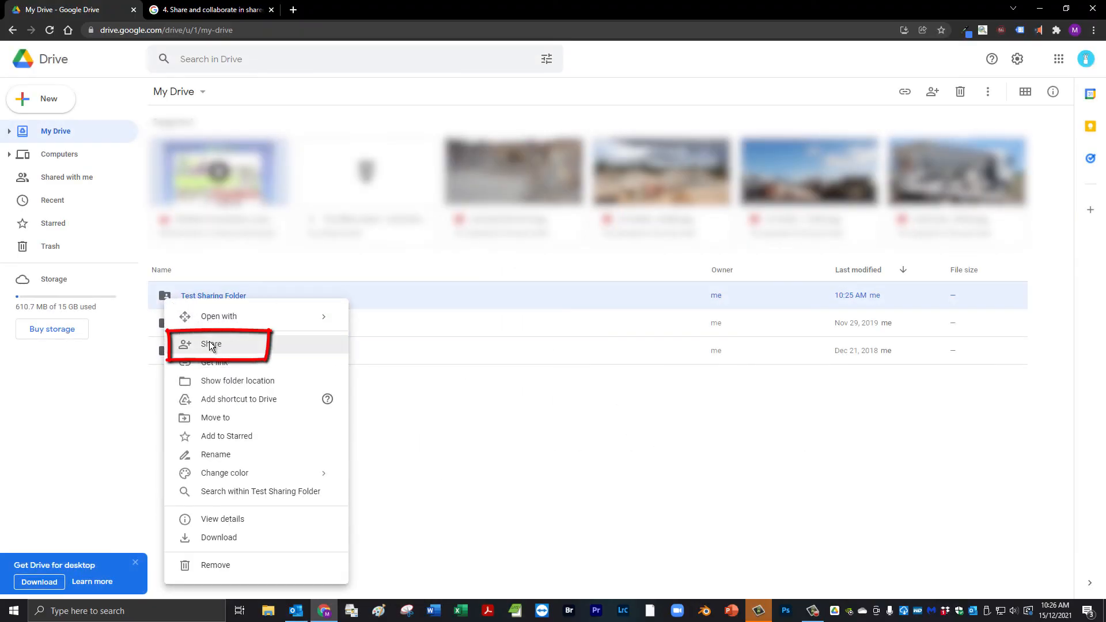
Switch the folder's link access to Restricted and close the sharing settings.
click(210, 344)
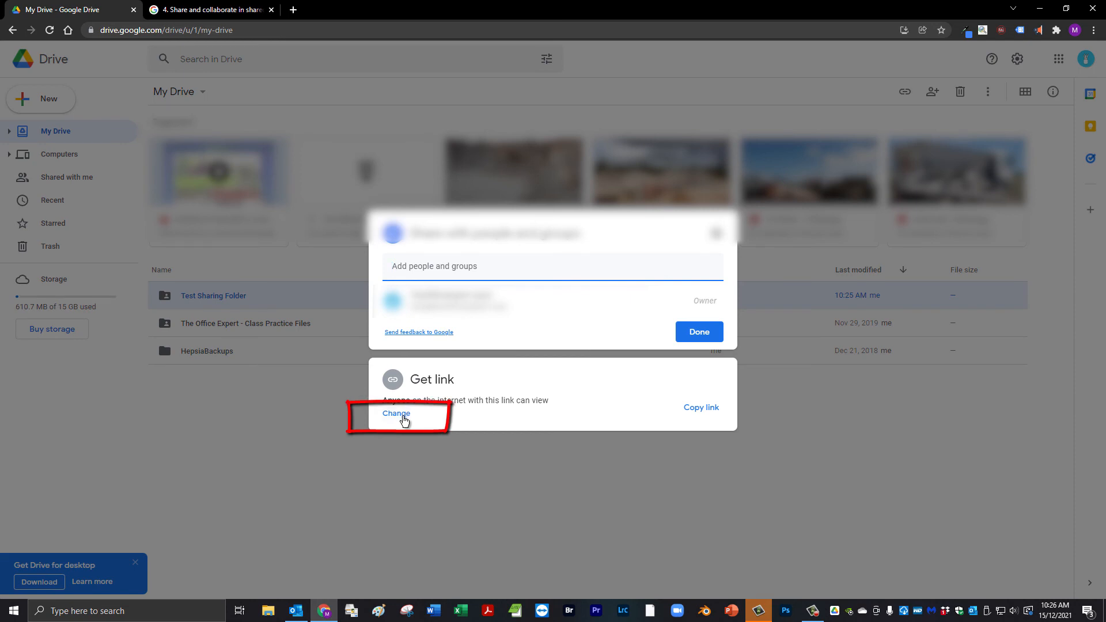
click(396, 414)
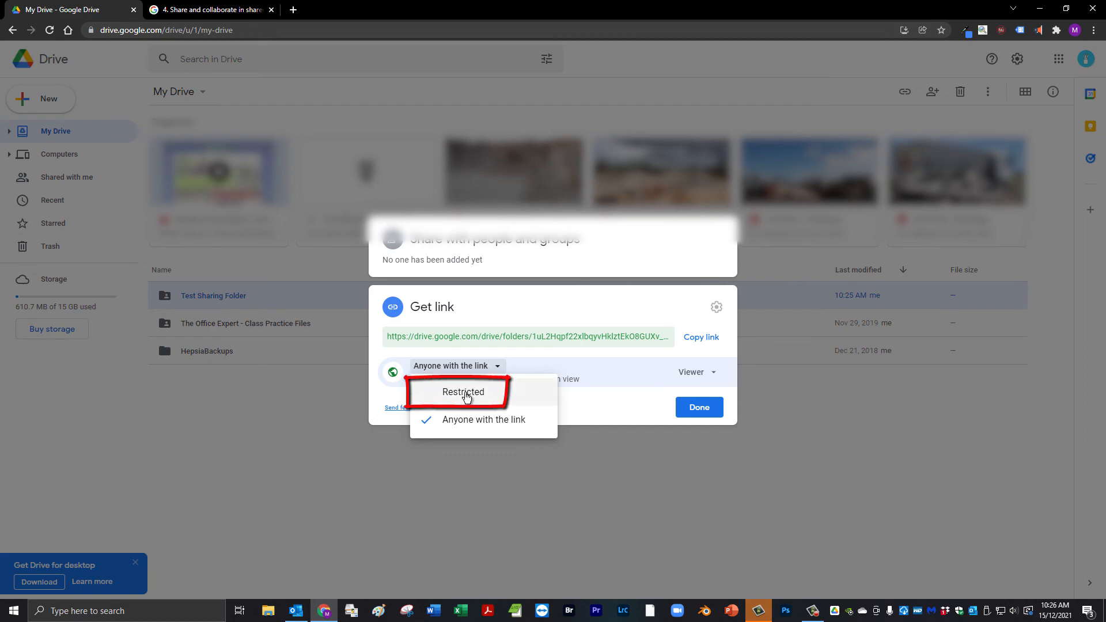
click(462, 392)
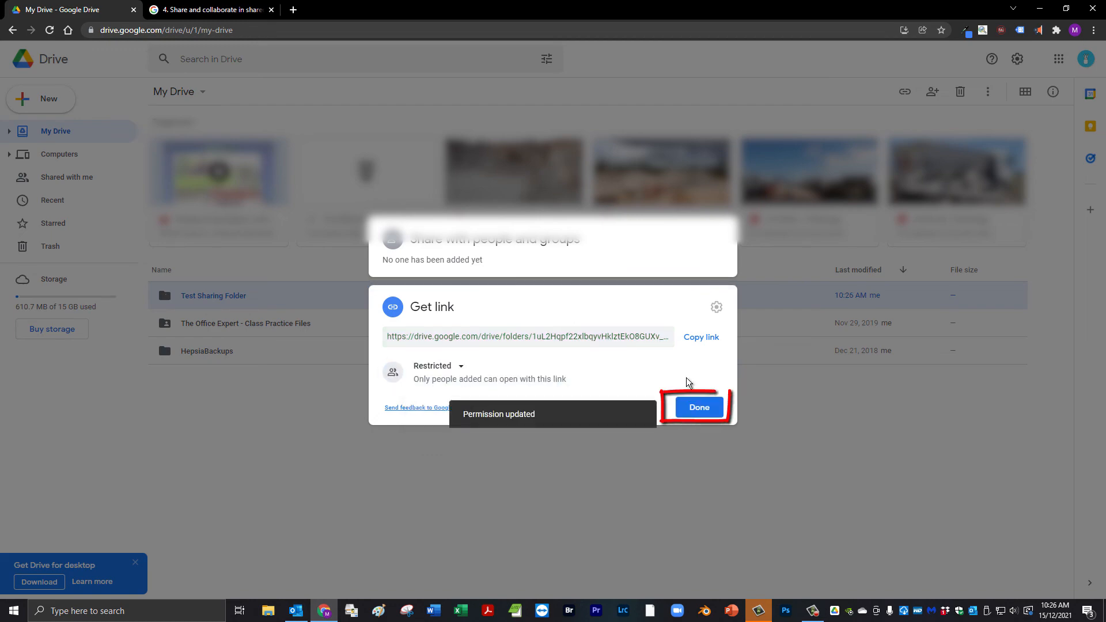
click(697, 407)
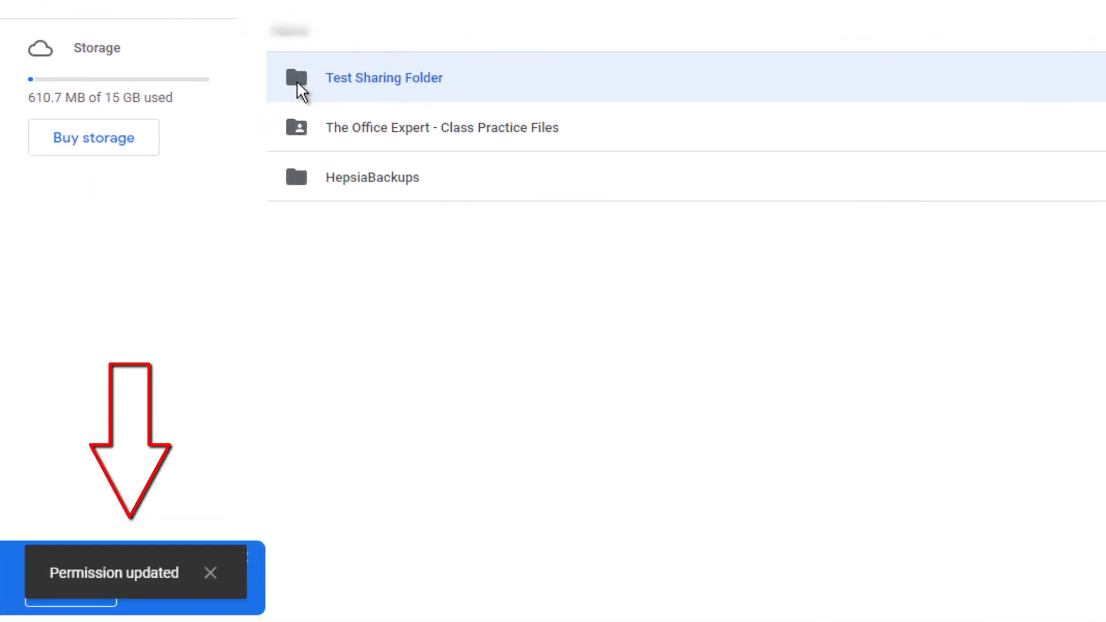
mouse_move(556, 355)
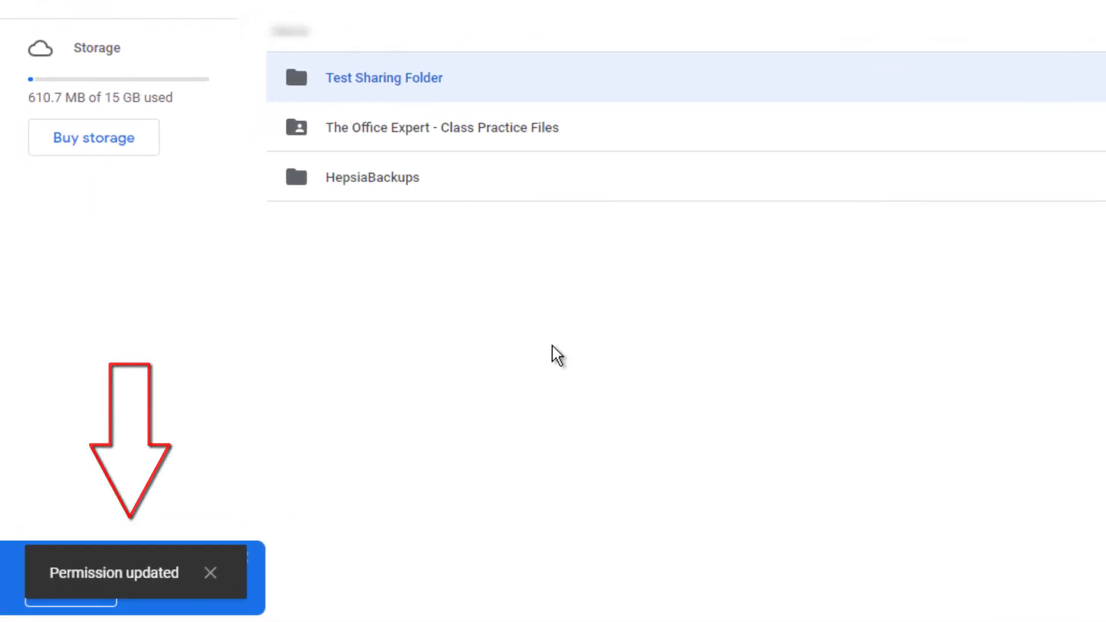
mouse_move(302, 88)
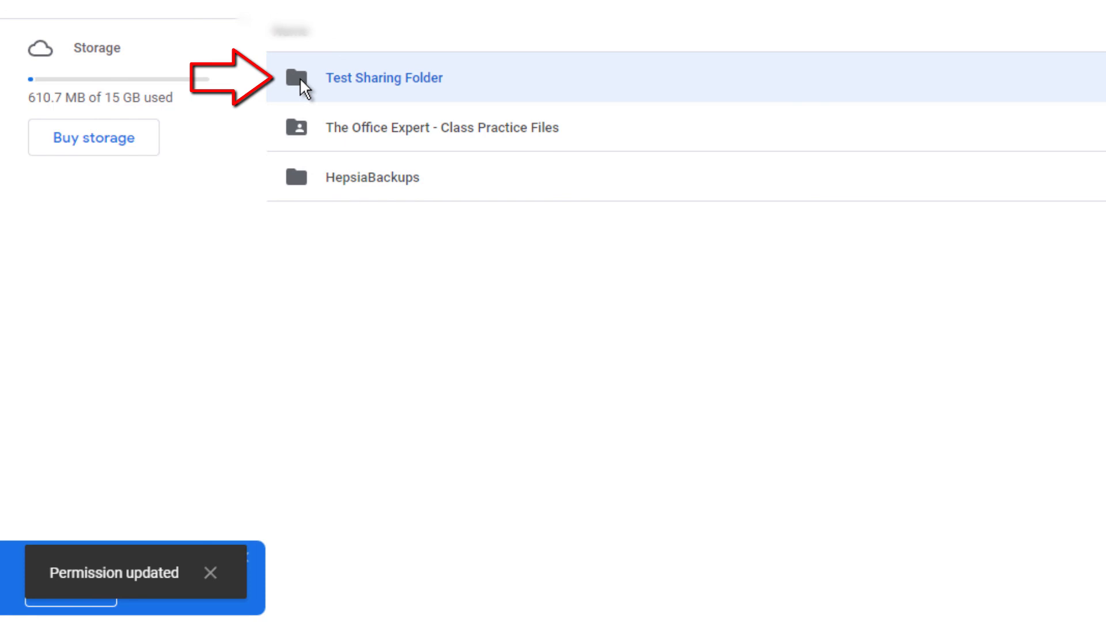